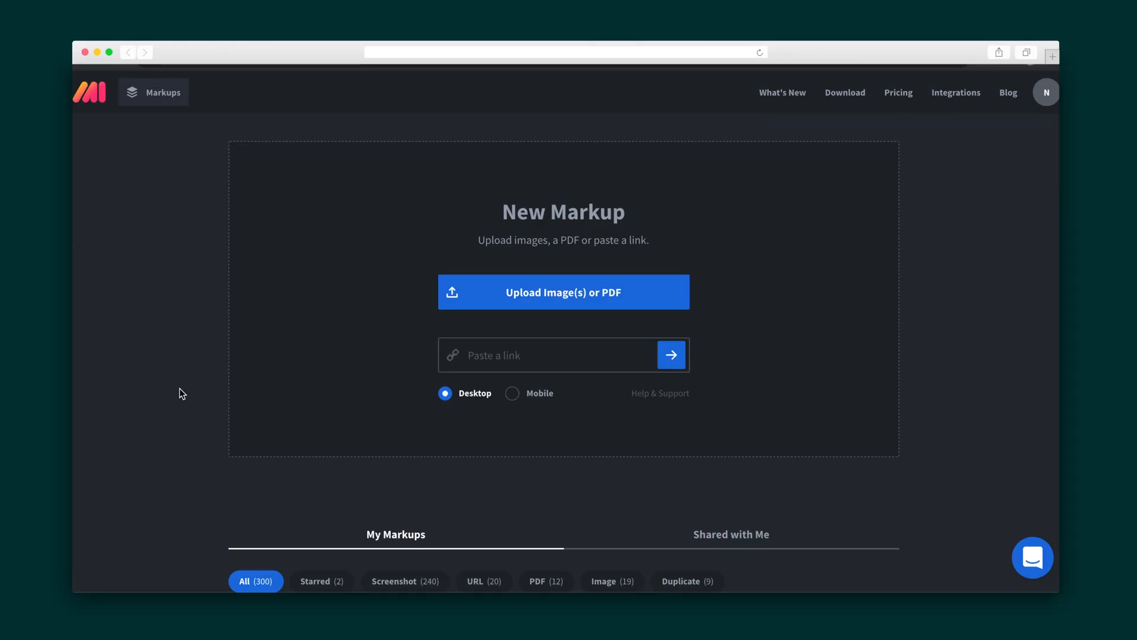
Recolour the 'Can you add the counter here too' callout to black from the toolbar colour swatches
scroll(down, 3)
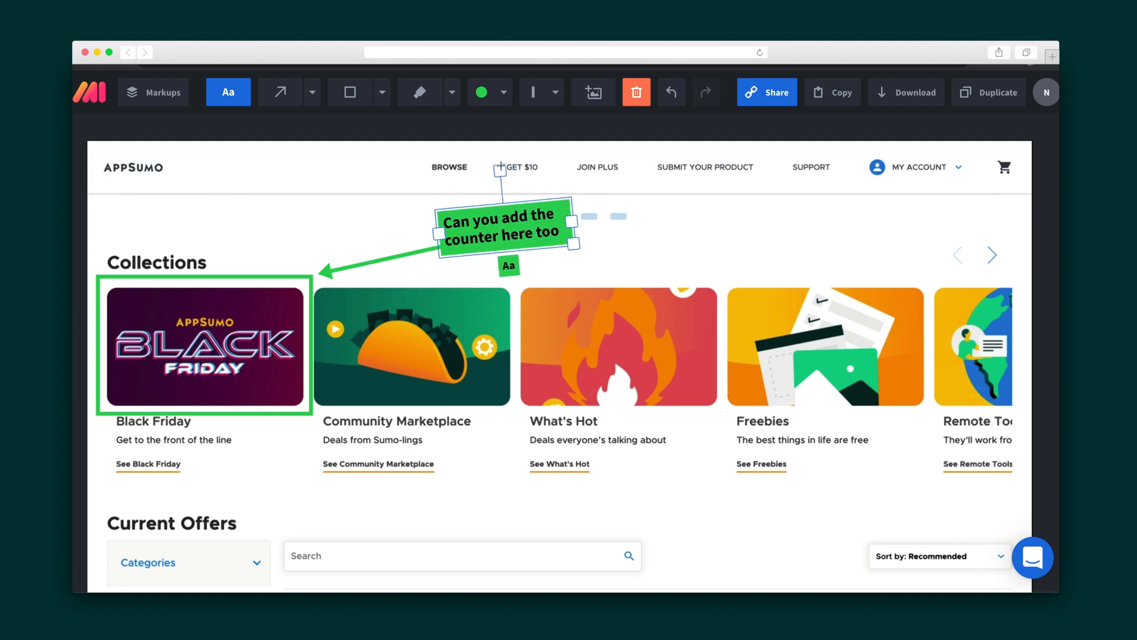
click(481, 92)
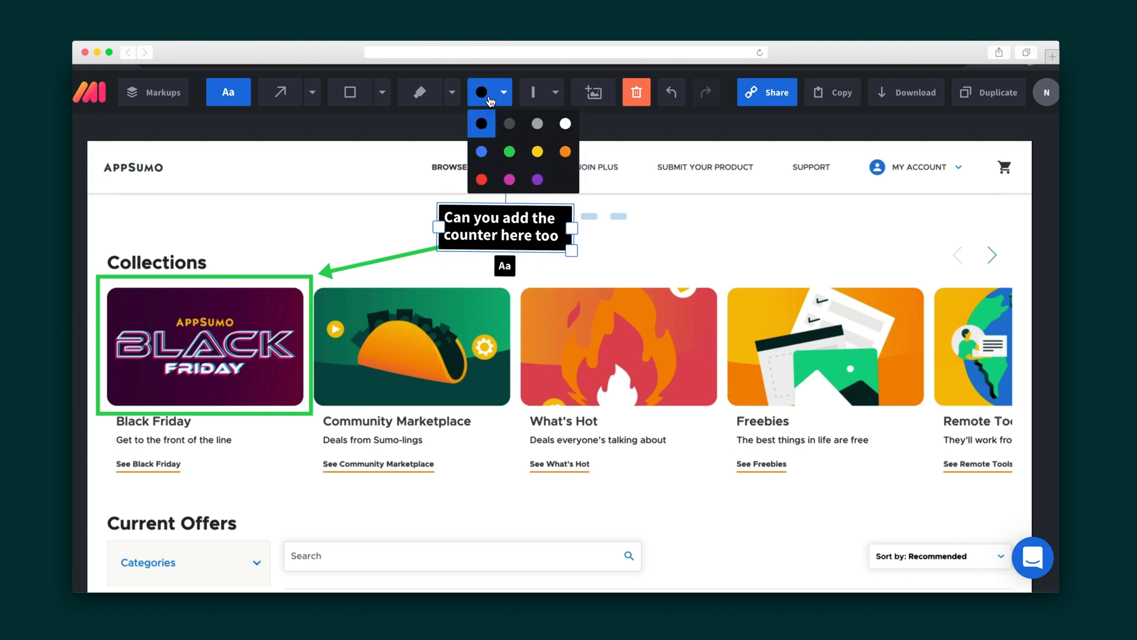
click(508, 152)
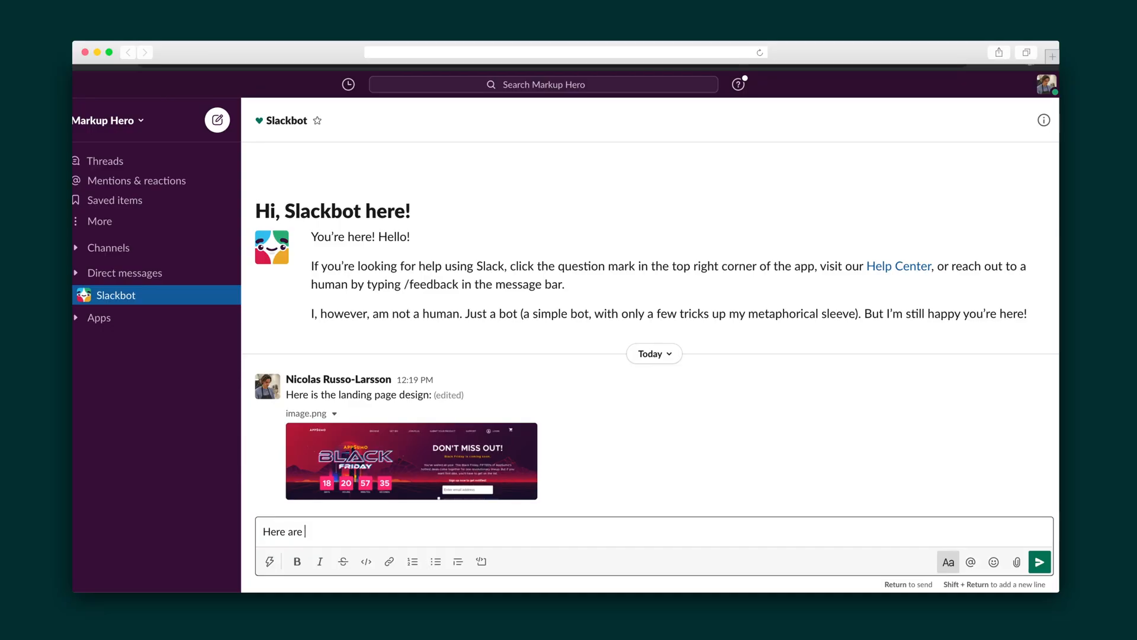
Send Slackbot 'Here are my comments:' with the Markup Hero share link
text(my comments: https://markuphero.com/share/zhNeps4FTQz9AjseR8LI)
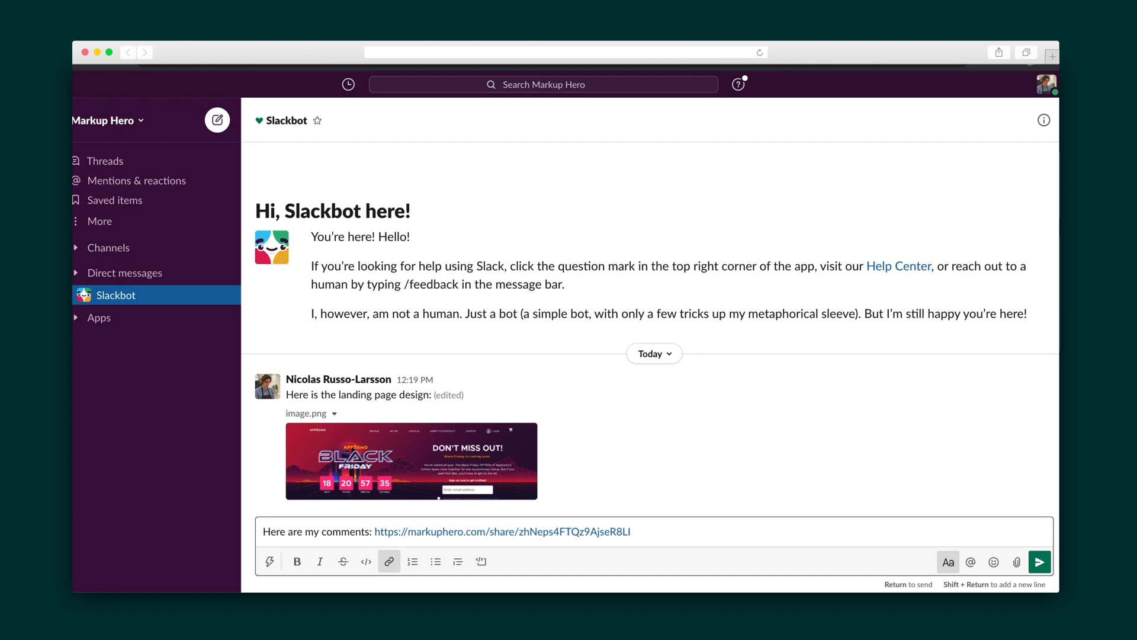
click(1039, 560)
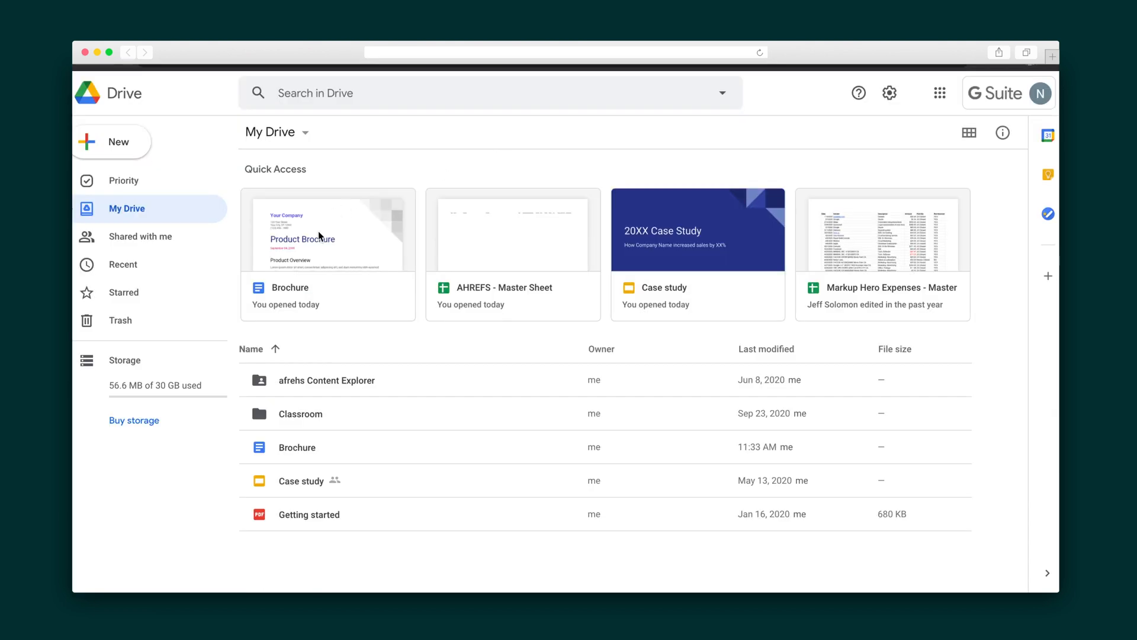
Open the Brochure file from Quick Access with Markup Hero - Annotate Files
right_click(318, 236)
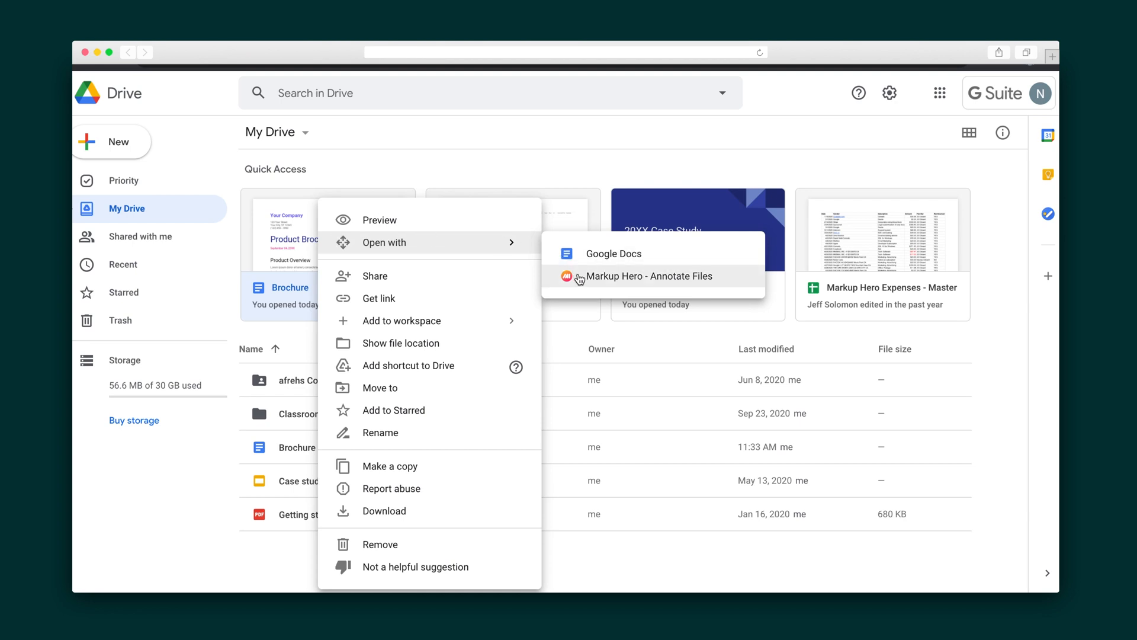
click(648, 276)
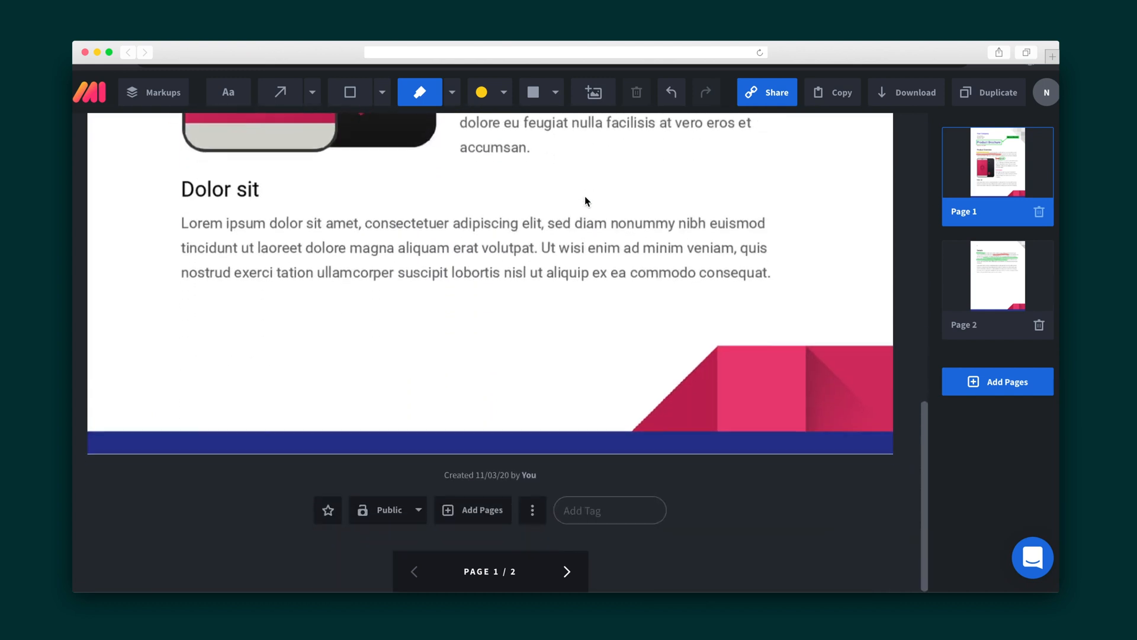
mouse_move(732, 297)
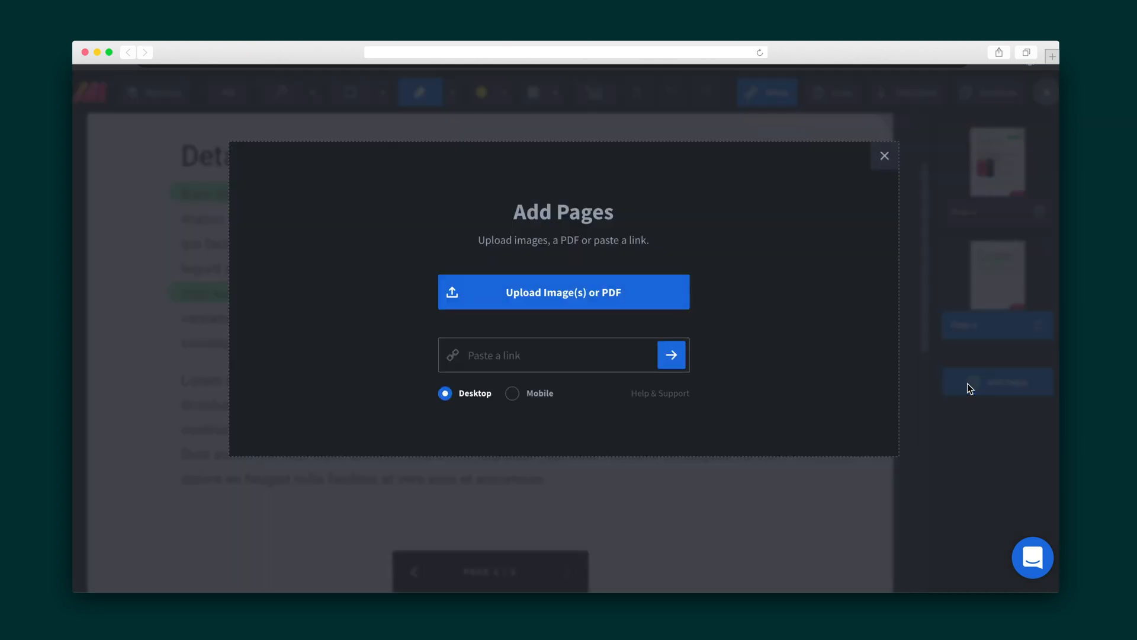
Upload the AppSumo Black Friday screenshot PNG from Desktop as page 3 of the markup
click(562, 292)
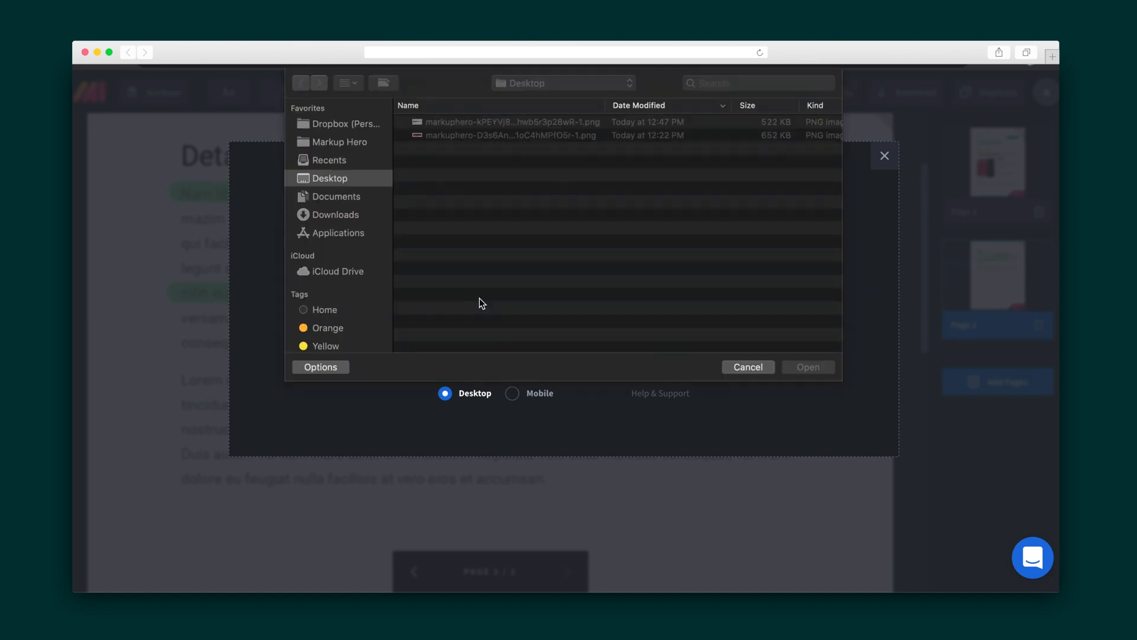
click(807, 367)
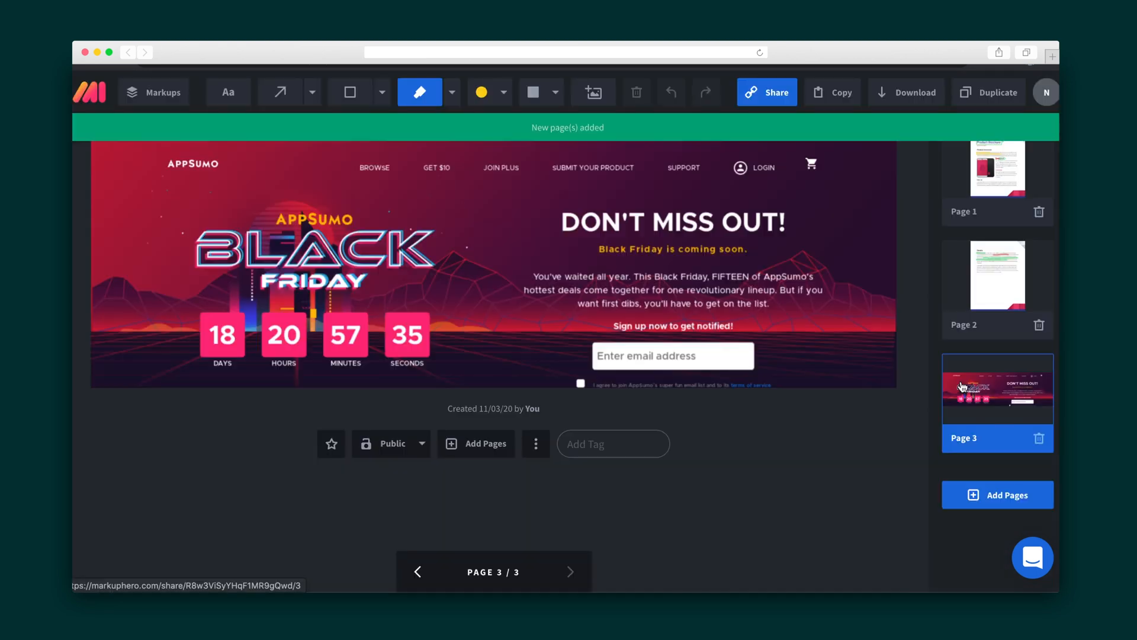
Highlight 'DON'T MISS OUT!' on page 3 in yellow and star the markup
click(350, 93)
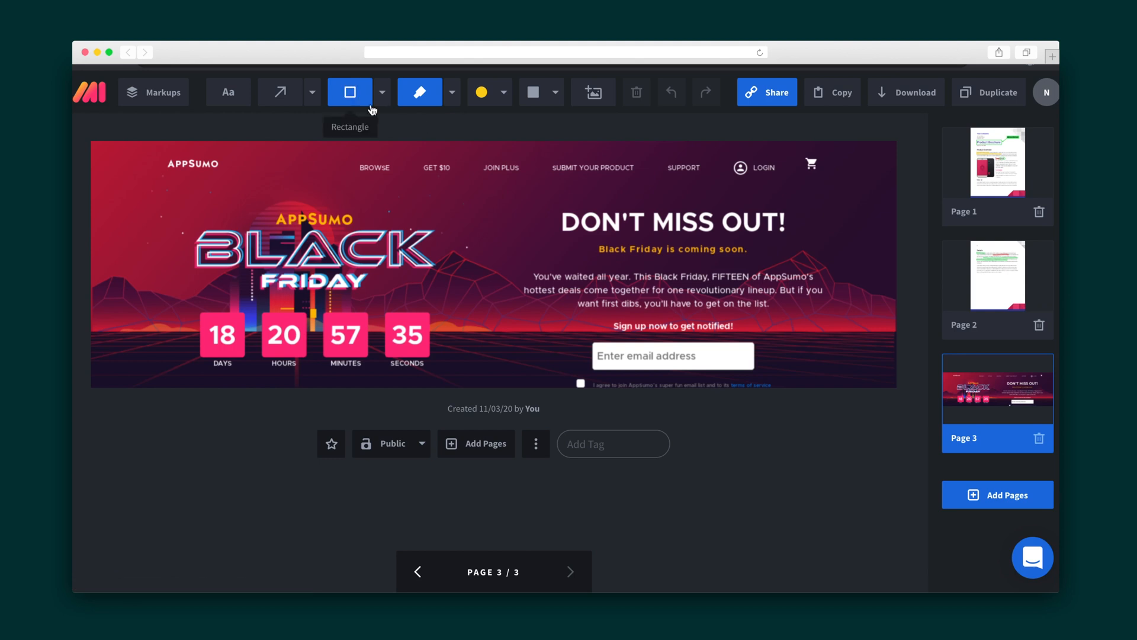
click(906, 93)
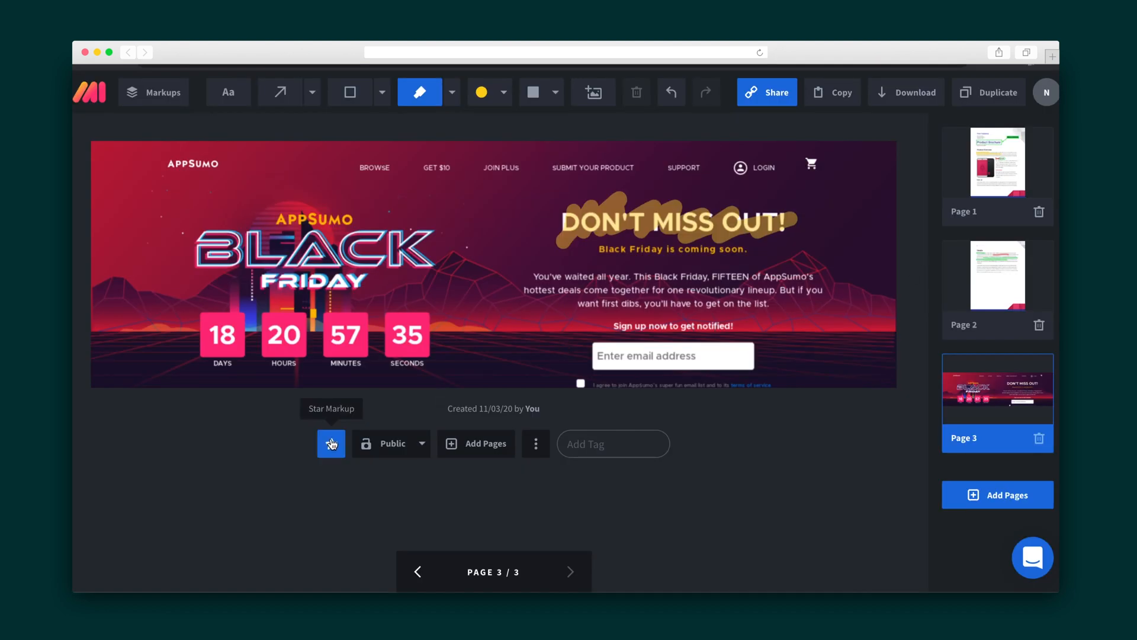
click(421, 443)
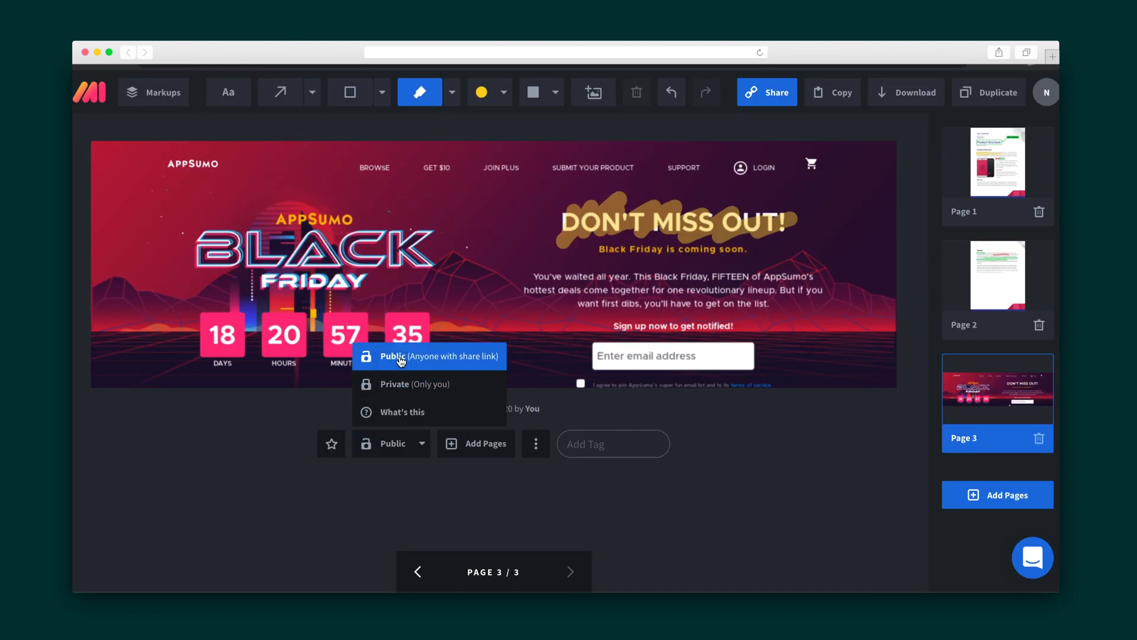